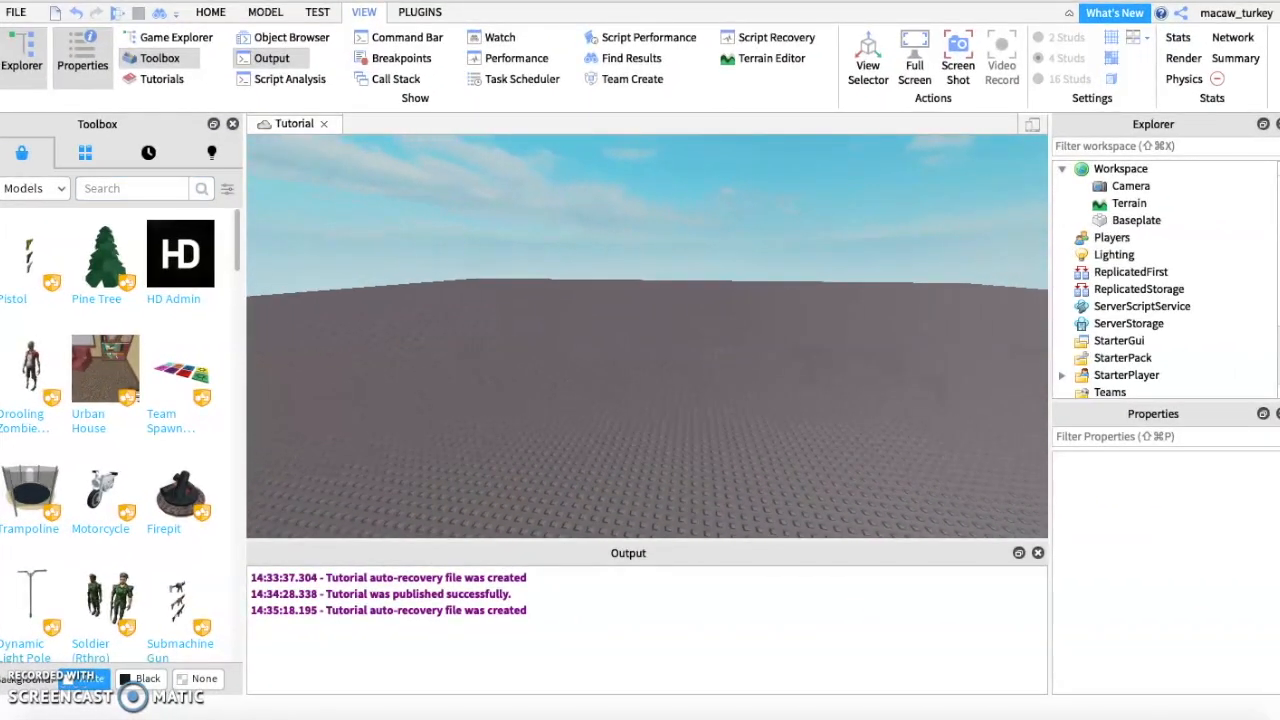
Step: Insert the Simulator Loading Screen kit from My Models into the place
{"action": "left_click", "coordinate": [85, 152]}
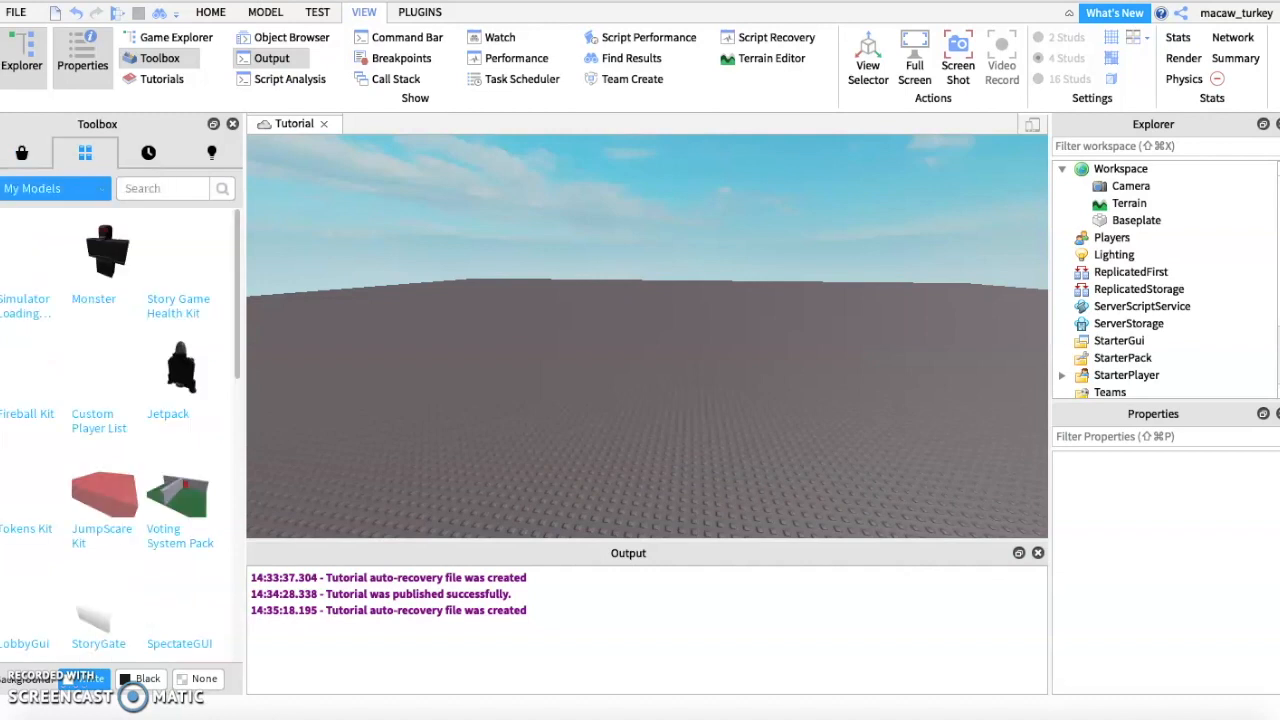
{"action": "left_click", "coordinate": [1174, 220]}
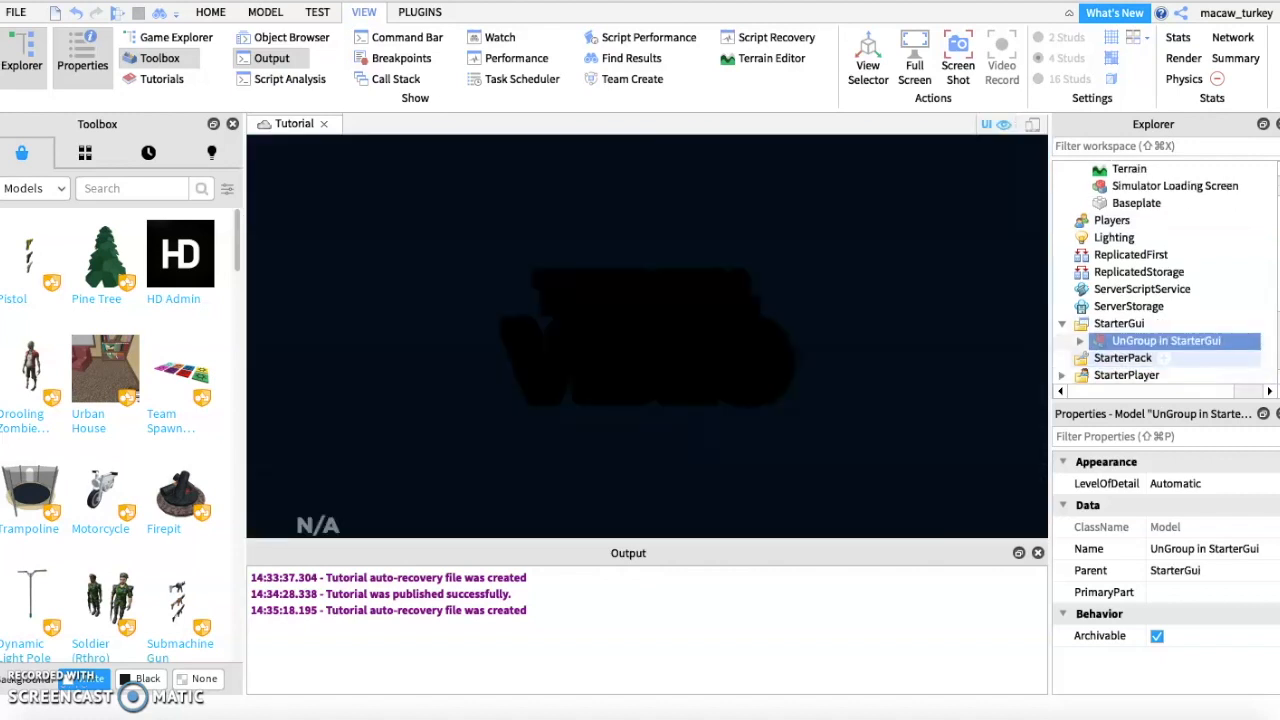
Step: Ungroup 'UnGroup in StarterGui' so LoadingFade sits directly under StarterGui, then start a play test
{"action": "right_click", "coordinate": [1165, 340]}
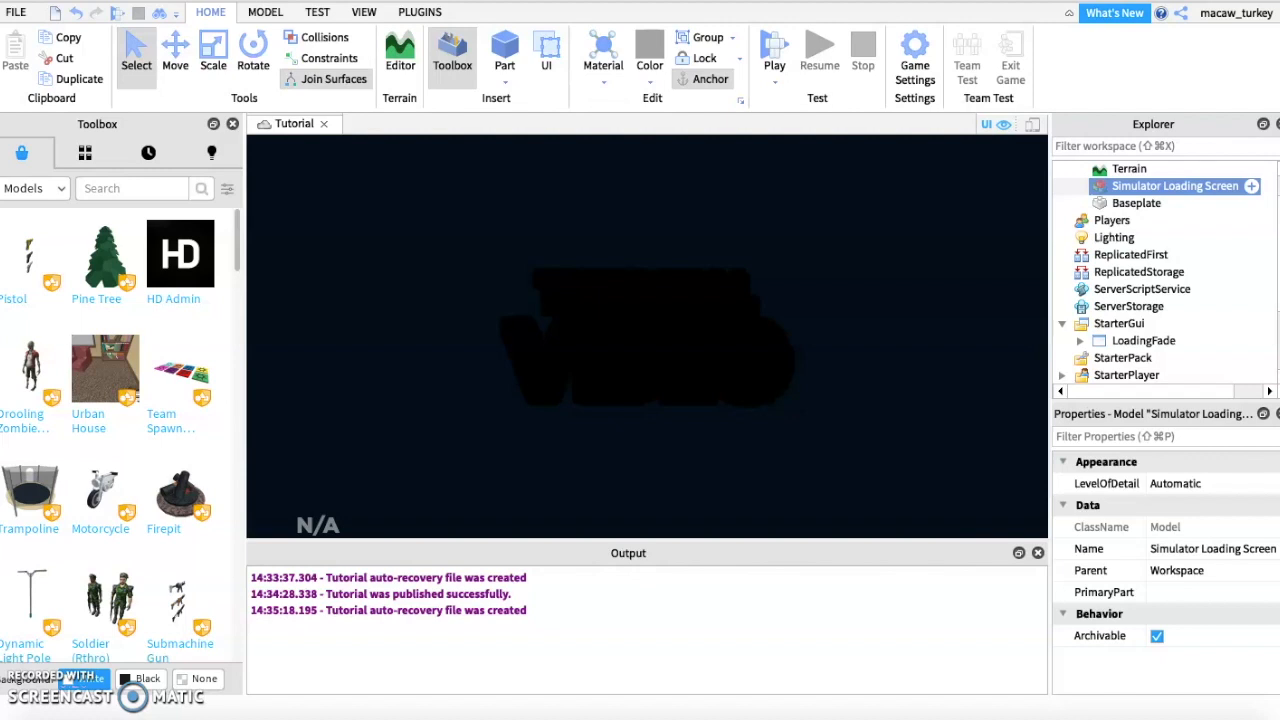
{"action": "left_click", "coordinate": [15, 12]}
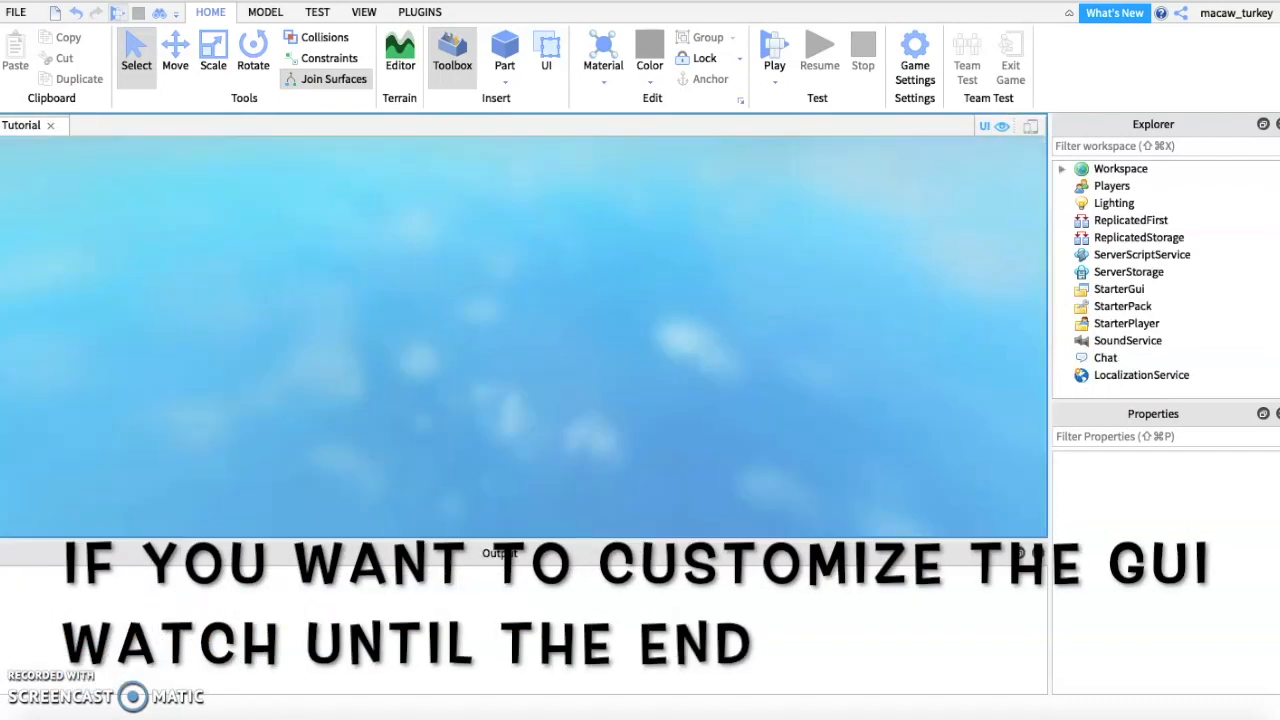
Step: Let the play test run through Loading Assets, Loading Scripts and All Loading Done
{"action": "left_click", "coordinate": [774, 50]}
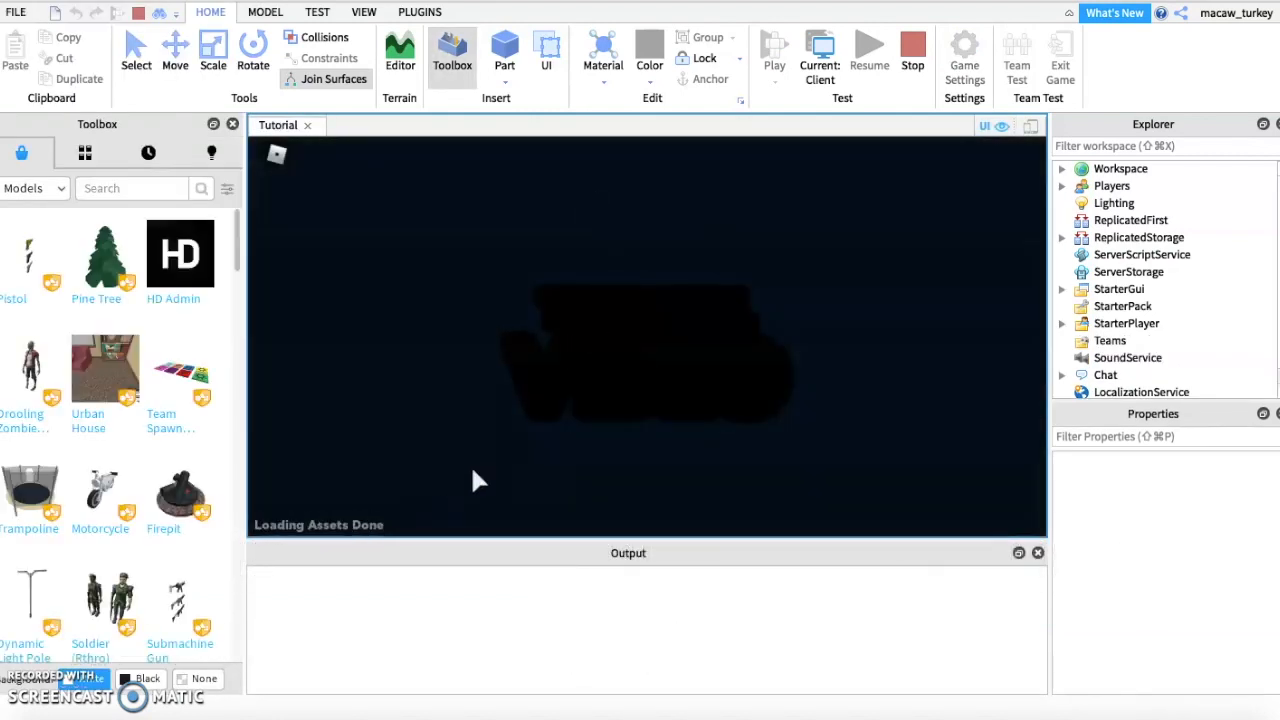
{"action": "mouse_move", "coordinate": [660, 399]}
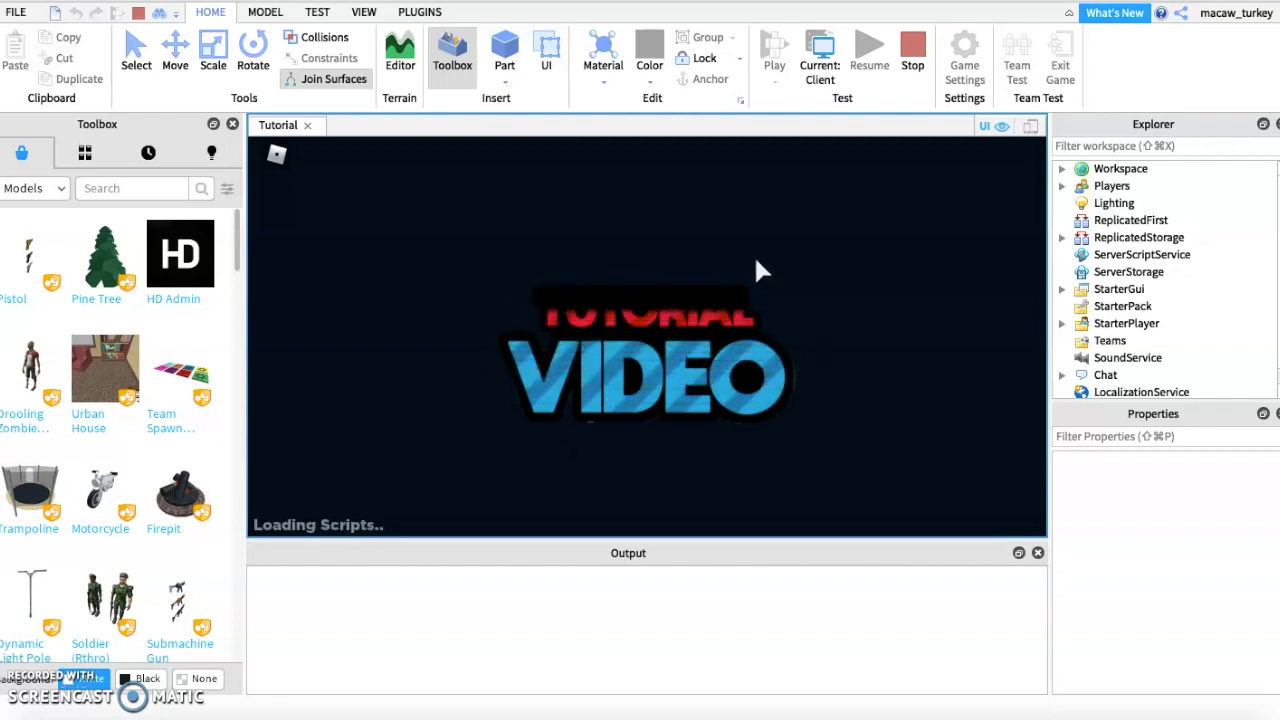
{"action": "mouse_move", "coordinate": [875, 150]}
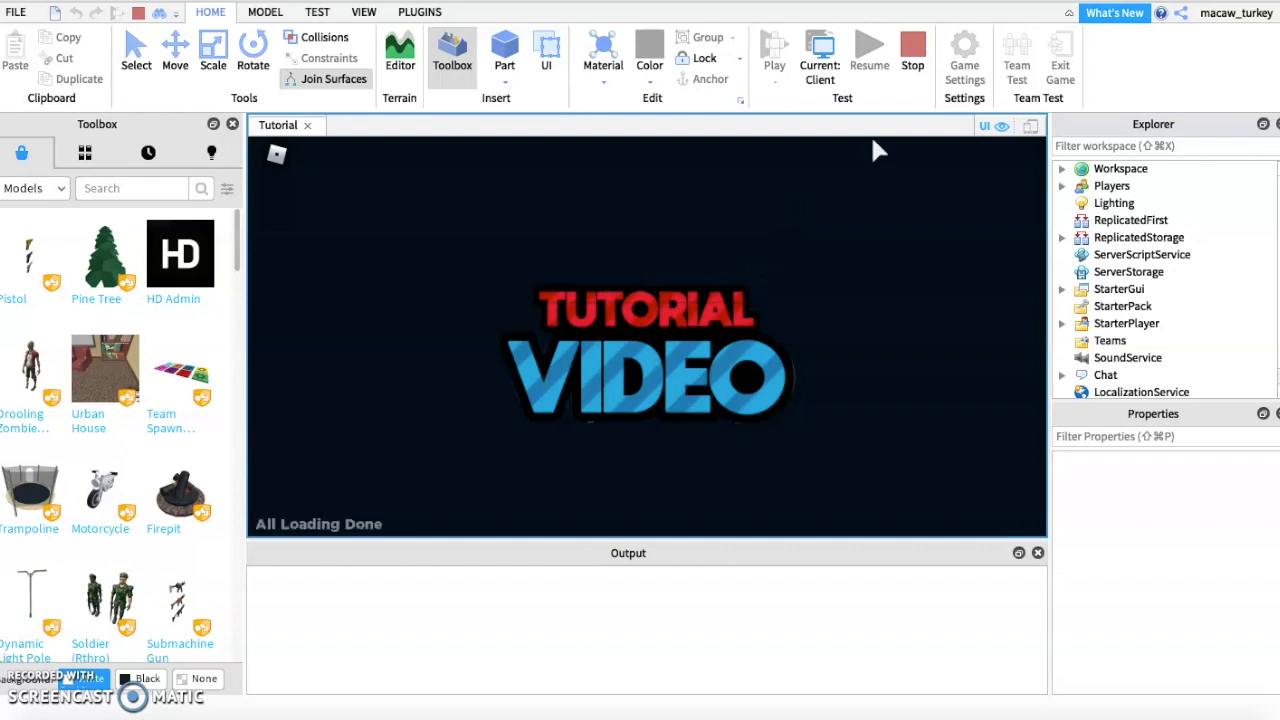
{"action": "mouse_move", "coordinate": [728, 278]}
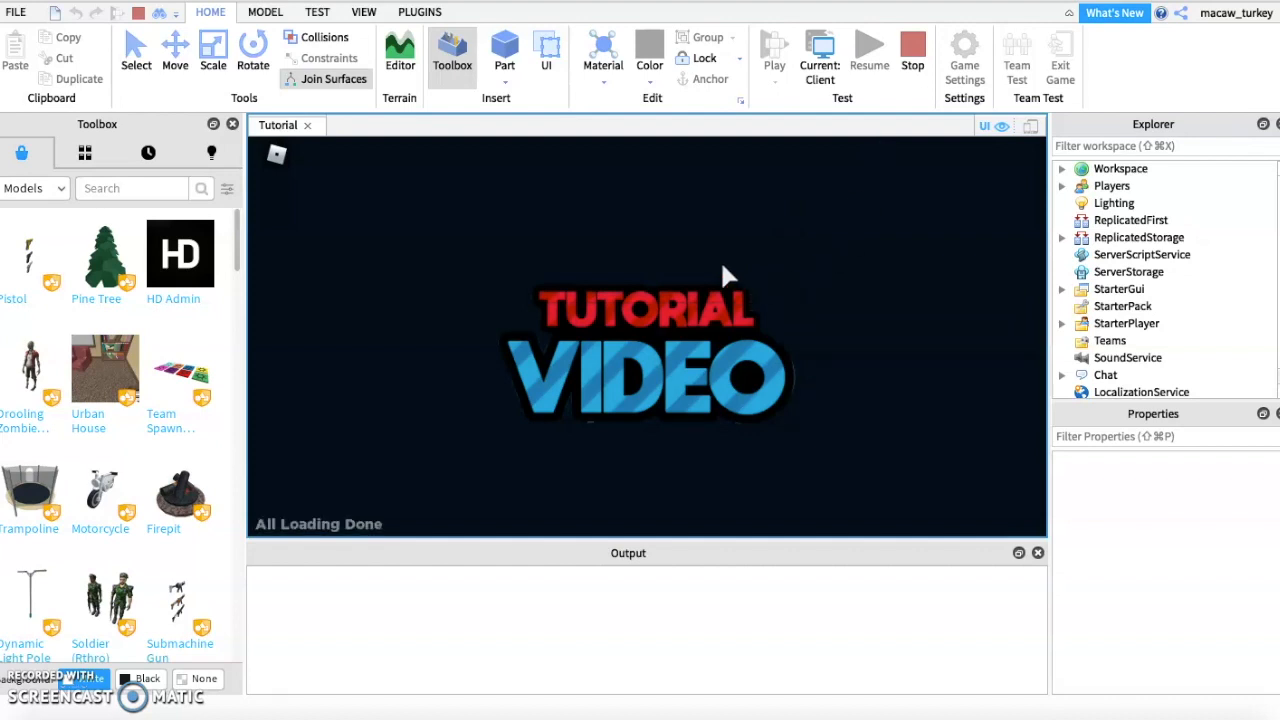
{"action": "mouse_move", "coordinate": [820, 278]}
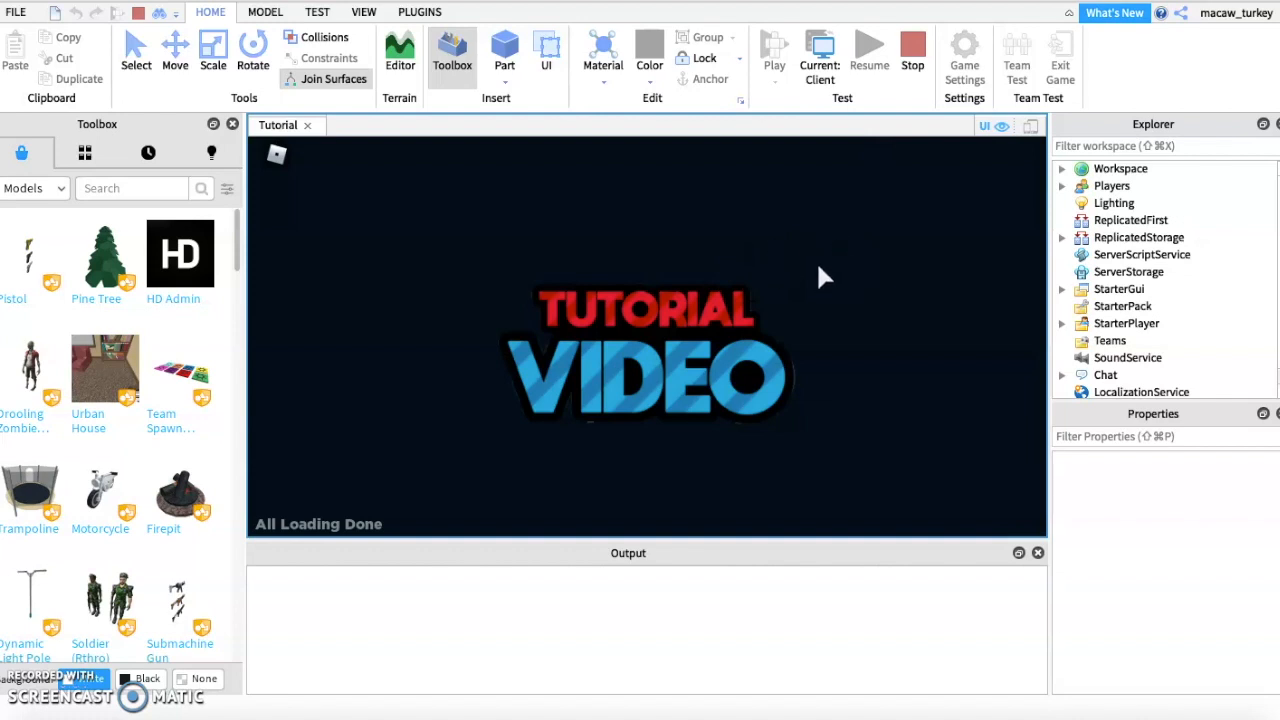
Step: Stop the play test, leaving LoadingFade's Frame, ImageLabel and TextLabel visible in the Explorer
{"action": "left_click", "coordinate": [773, 48]}
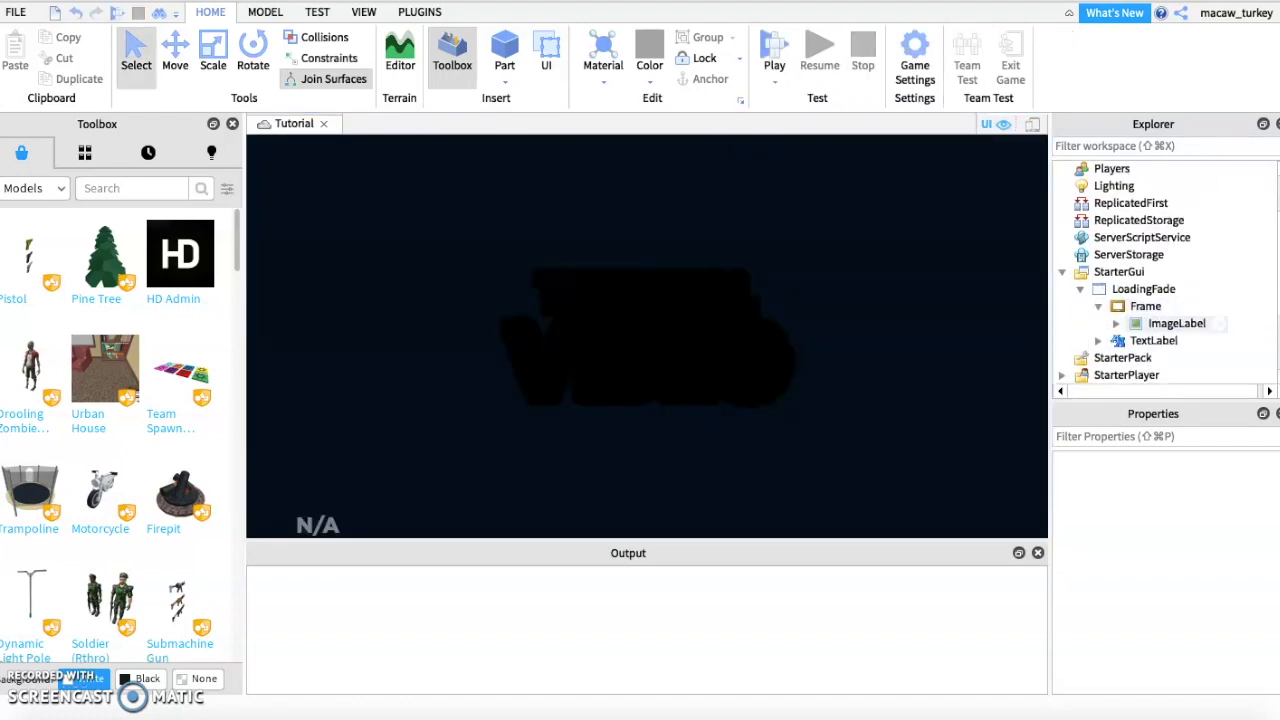
Step: Check the ImageLabel's Image asset ID, then collapse the LoadingFade hierarchy
{"action": "left_click", "coordinate": [1176, 323]}
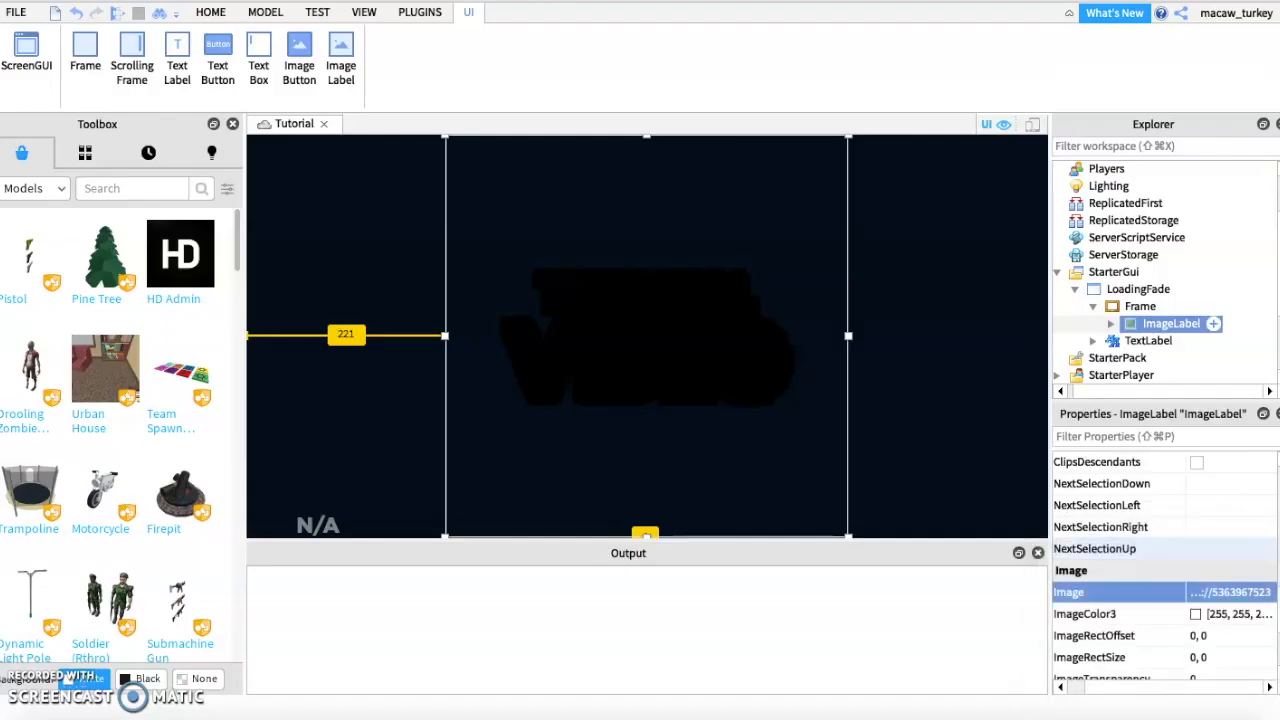
{"action": "left_click", "coordinate": [210, 12]}
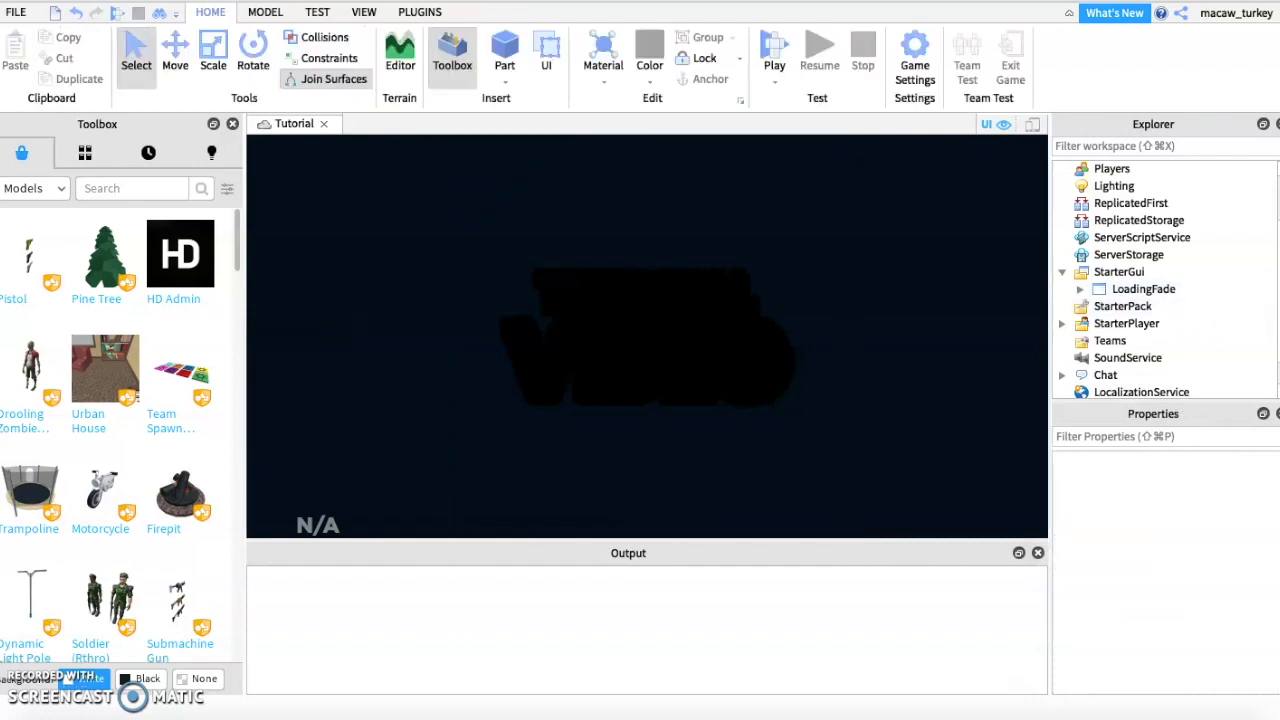